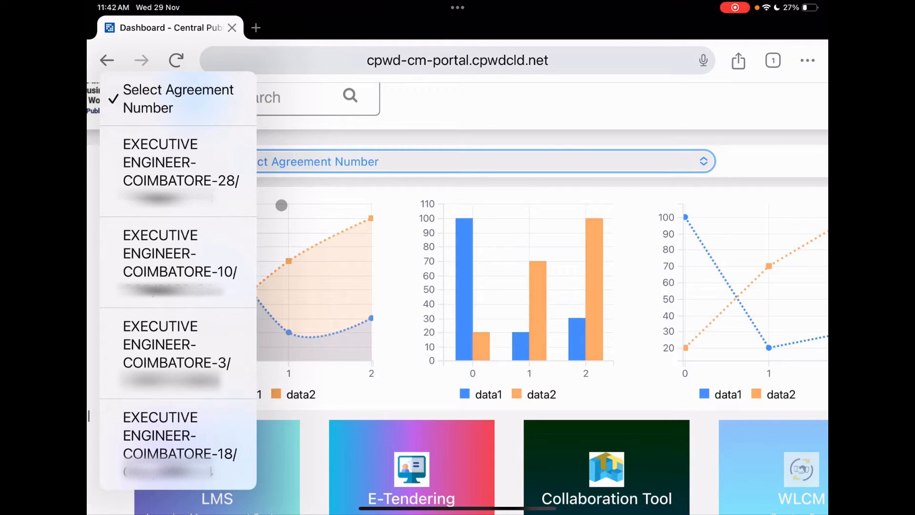
Step: Select the COIMBATORE-10 agreement for the CSGRC Hosur security room and acknowledge the confirmation
{"action": "left_click", "coordinate": [178, 170]}
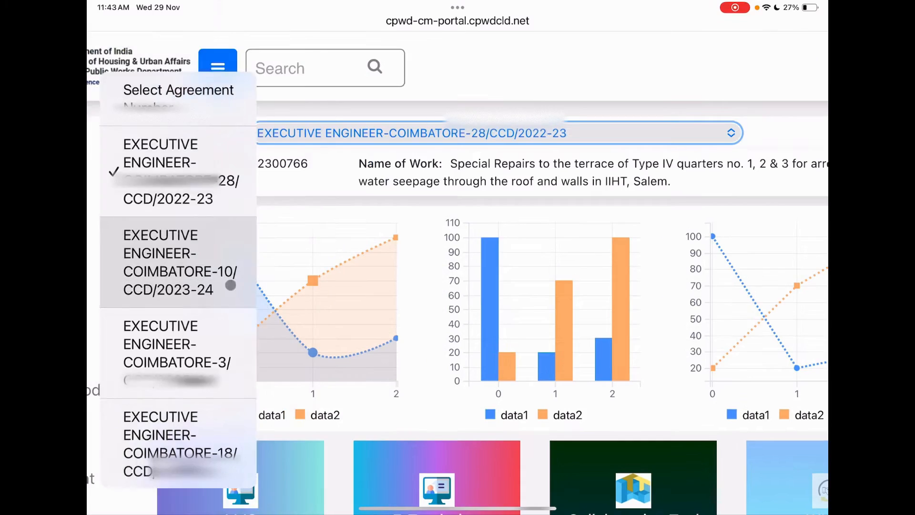
{"action": "left_click", "coordinate": [177, 263]}
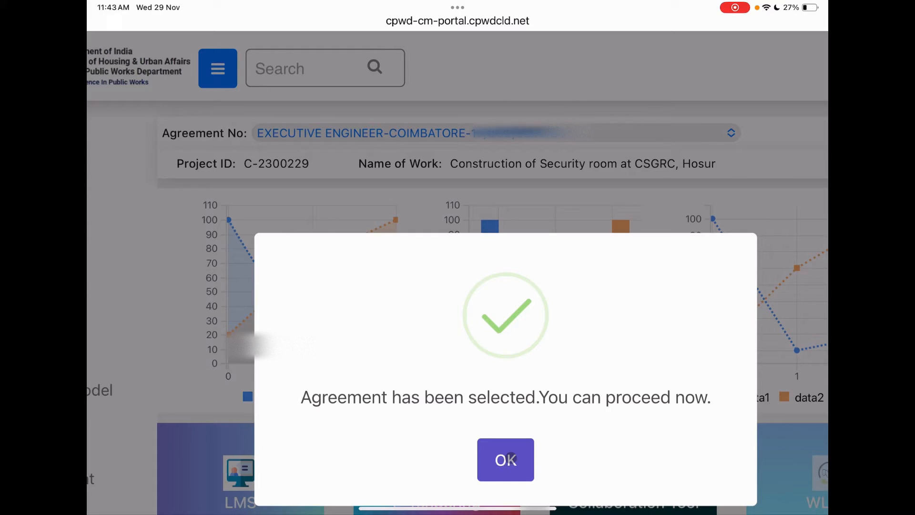
{"action": "left_click", "coordinate": [505, 460]}
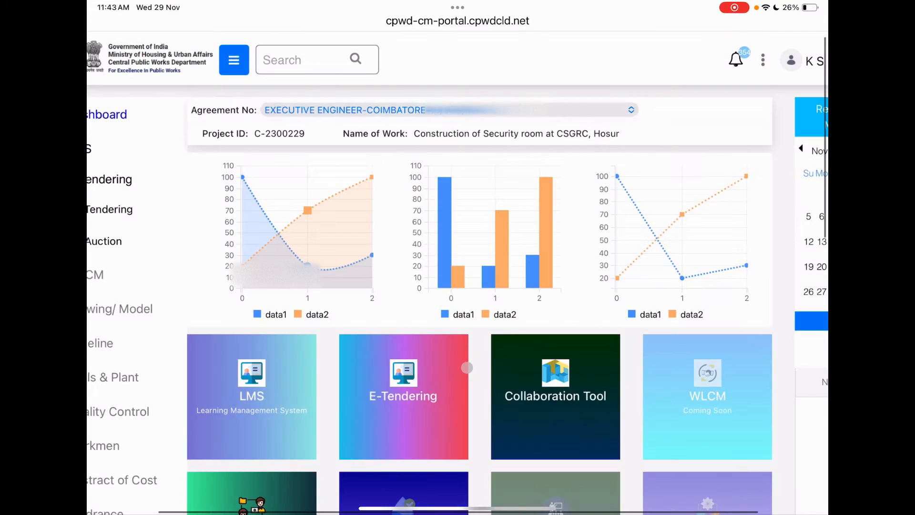
Step: Open the RFI module from the dashboard to reach the RFI Dashboard
{"action": "scroll", "scroll_direction": "down", "scroll_amount": 3}
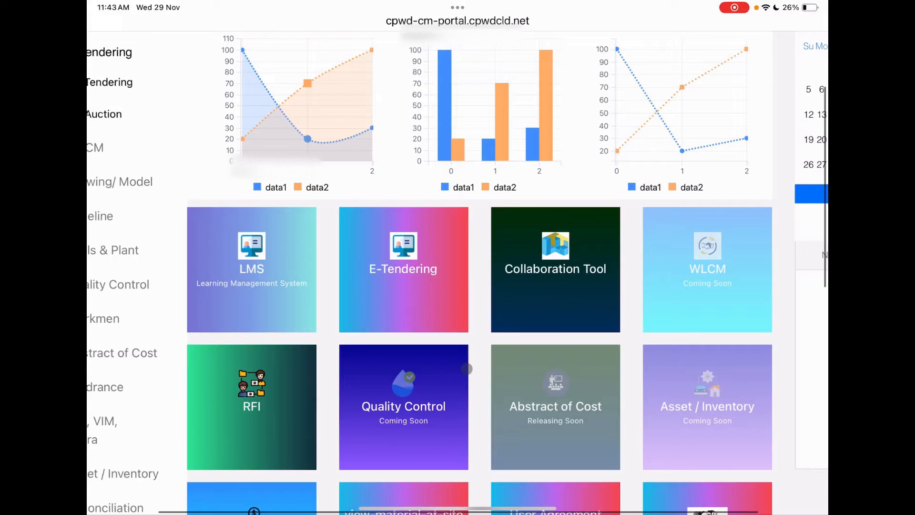
{"action": "scroll", "scroll_direction": "down", "scroll_amount": 3}
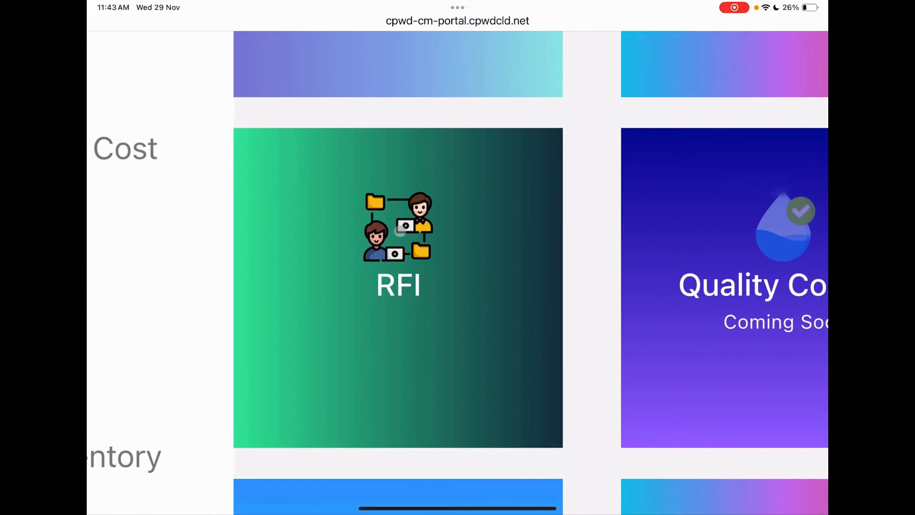
{"action": "left_click", "coordinate": [399, 286]}
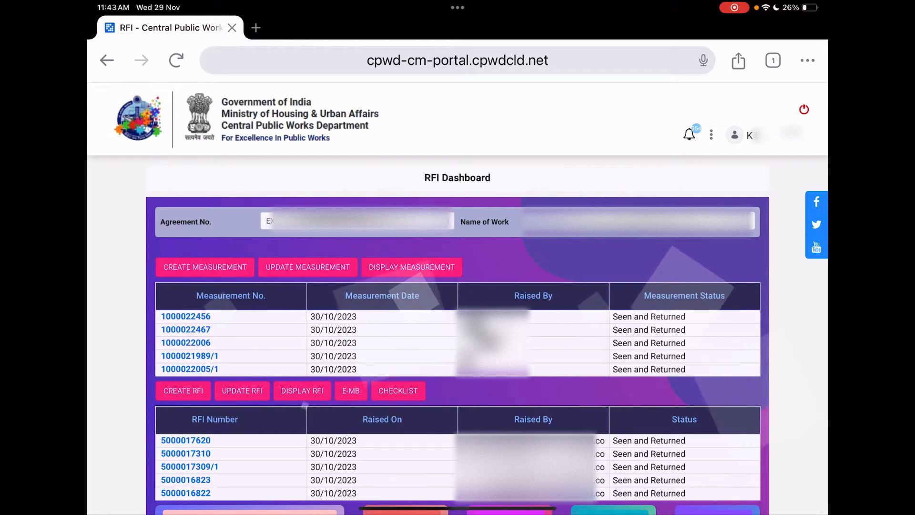
Step: Start a new measurement with CREATE MEASUREMENT on the RFI Dashboard
{"action": "scroll", "scroll_direction": "down", "scroll_amount": 3}
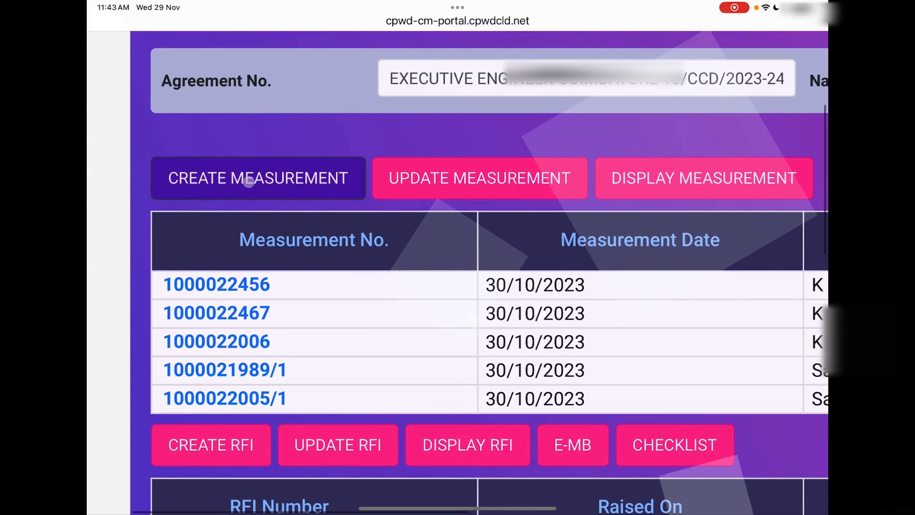
{"action": "left_click", "coordinate": [257, 178]}
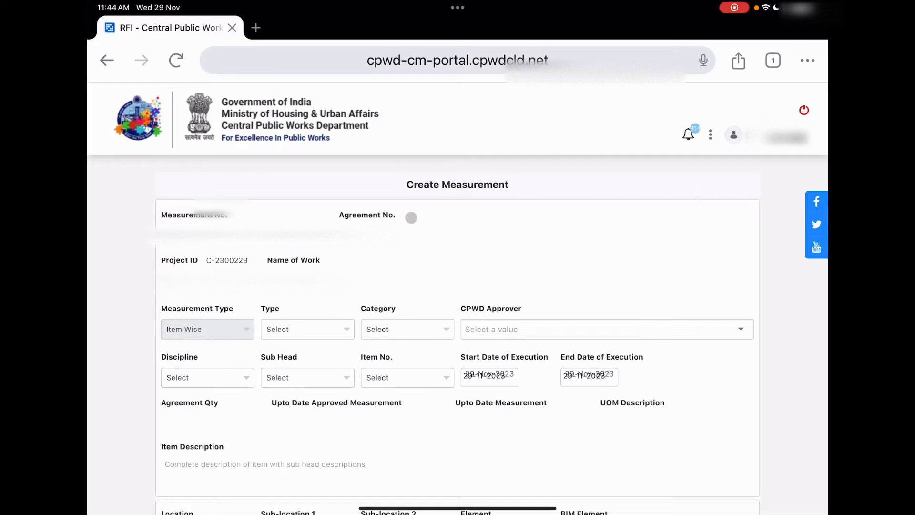
Step: Set Type to General Works, allow device location, and set Category to Measurement & Quality
{"action": "scroll", "scroll_direction": "down", "scroll_amount": 3}
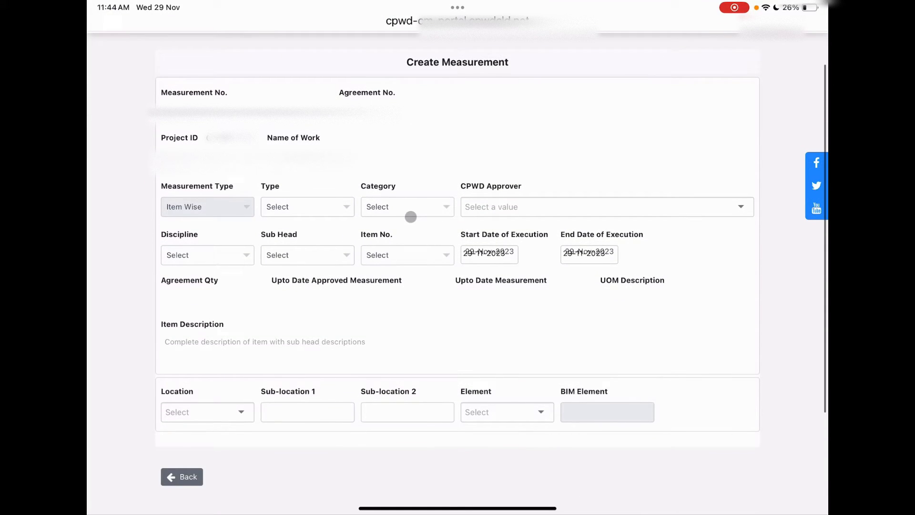
{"action": "mouse_move", "coordinate": [275, 222]}
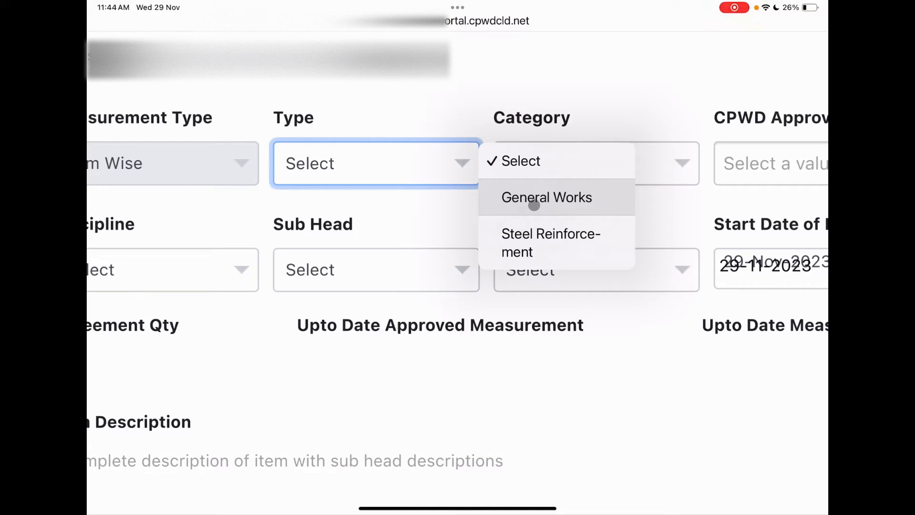
{"action": "left_click", "coordinate": [546, 197]}
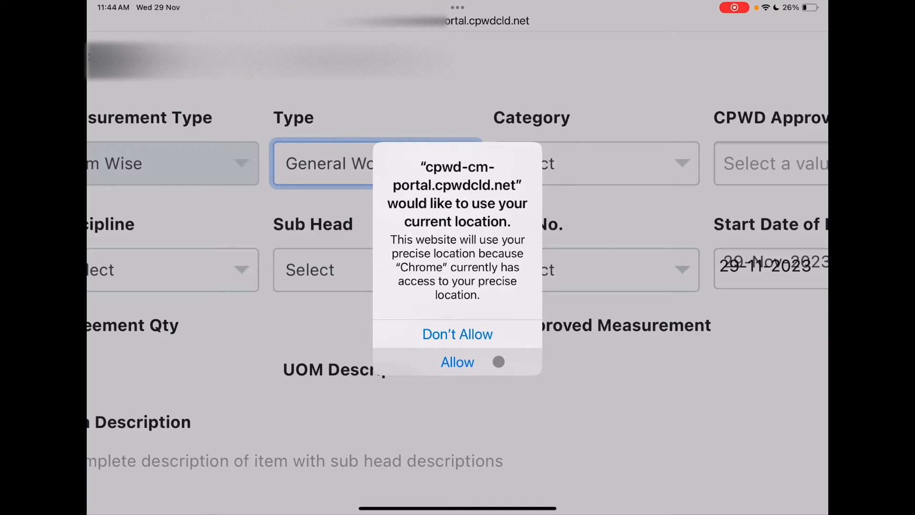
{"action": "left_click", "coordinate": [457, 334]}
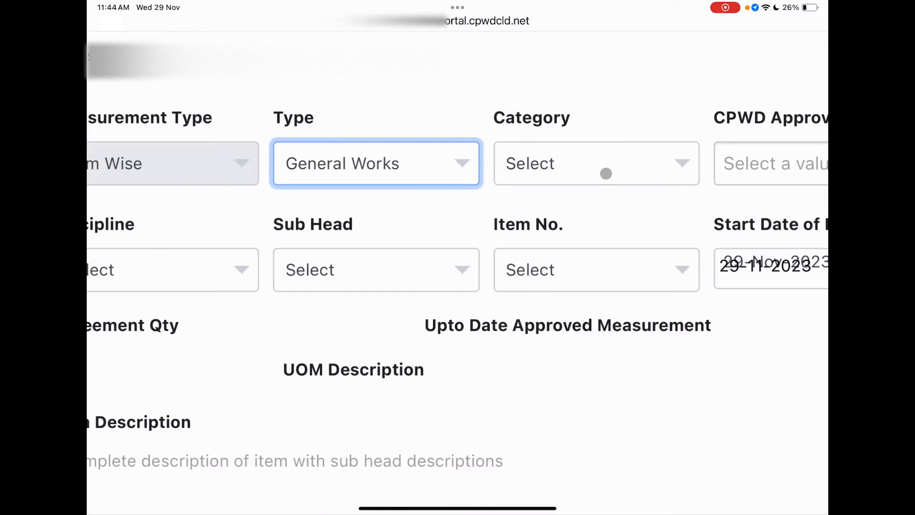
{"action": "left_click", "coordinate": [595, 163]}
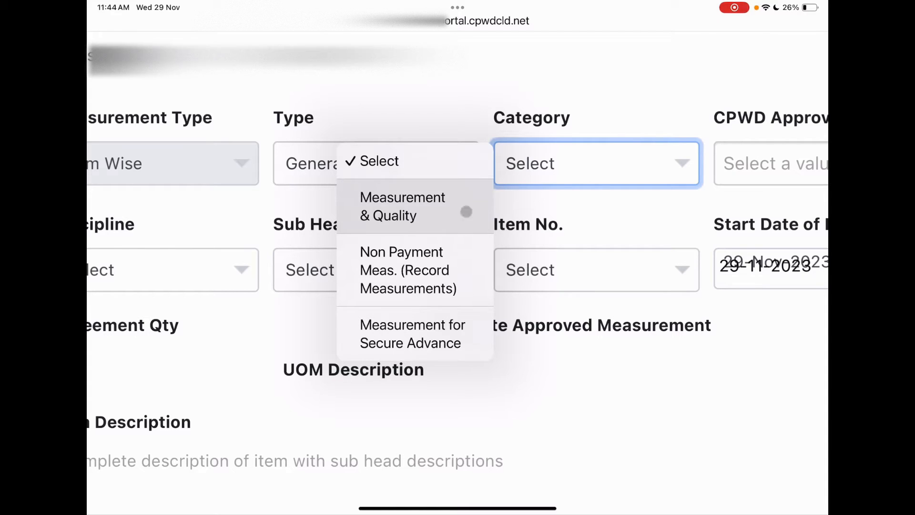
{"action": "left_click", "coordinate": [402, 206]}
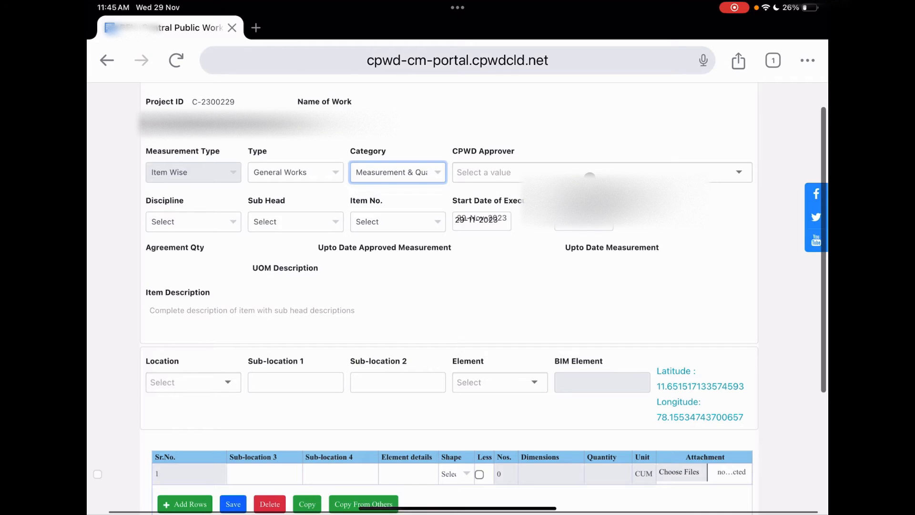
Step: Set the approver to the Junior Engineer (Civil), Discipline to Civil Works and Sub Head to Masonry Work
{"action": "left_click", "coordinate": [595, 172]}
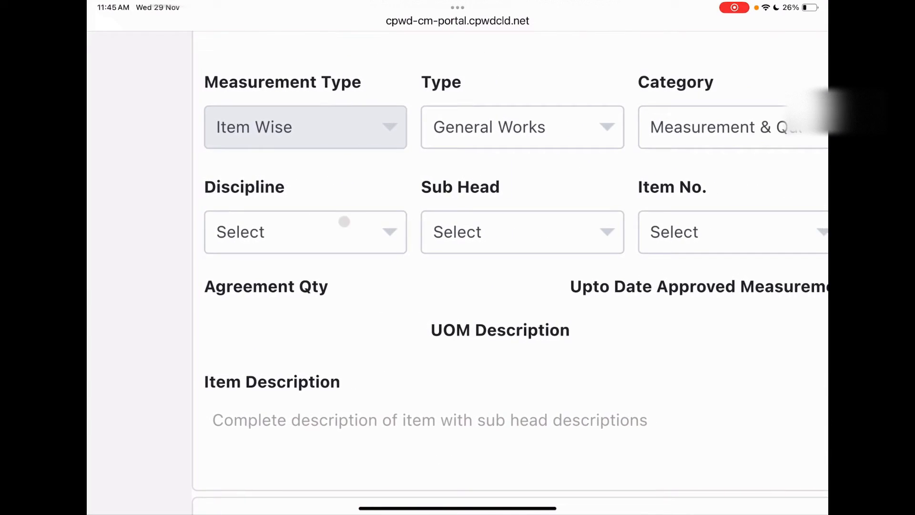
{"action": "left_click", "coordinate": [305, 232]}
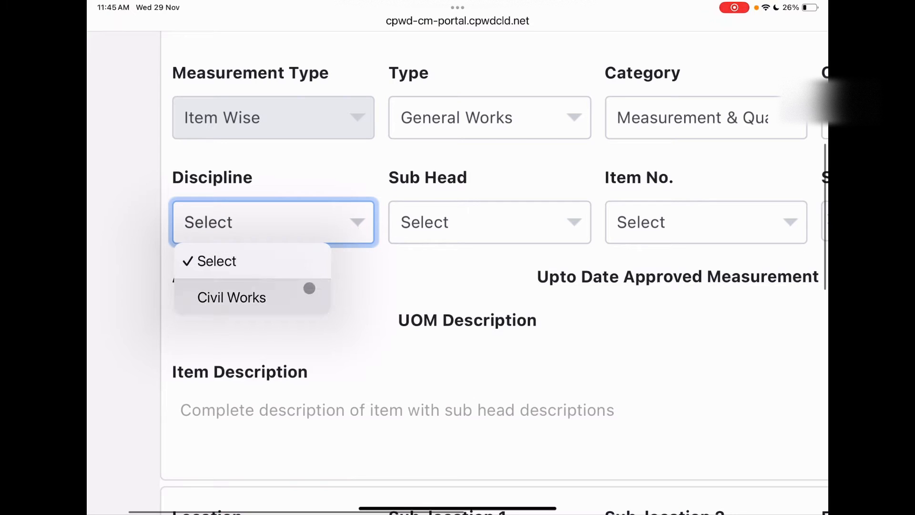
{"action": "left_click", "coordinate": [232, 298]}
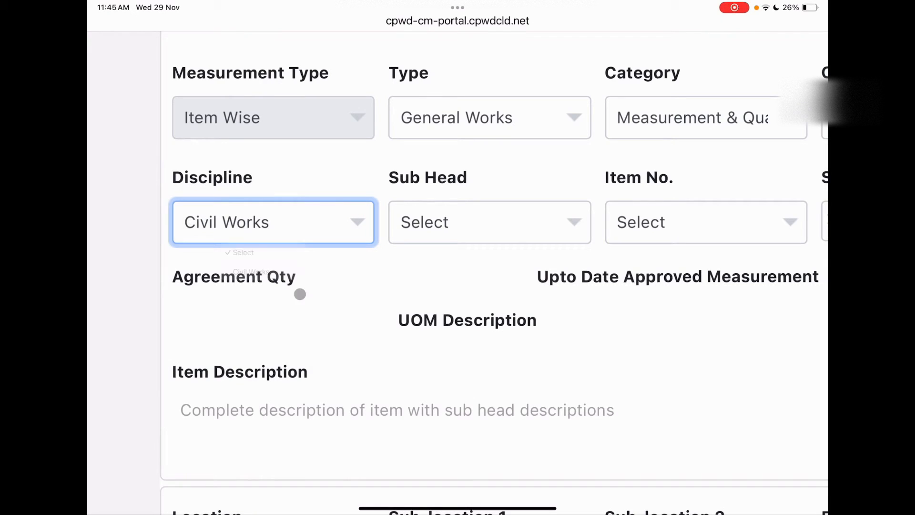
{"action": "scroll", "scroll_direction": "right", "scroll_amount": 3}
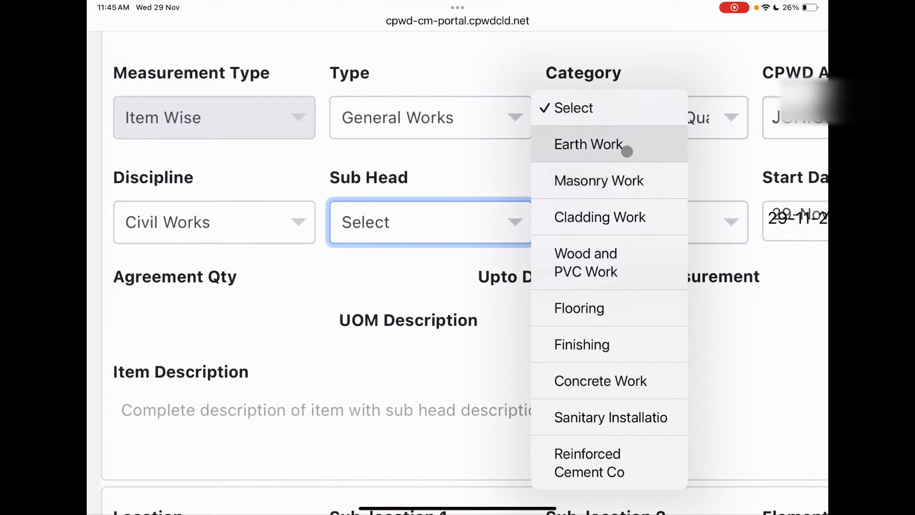
{"action": "mouse_move", "coordinate": [599, 181]}
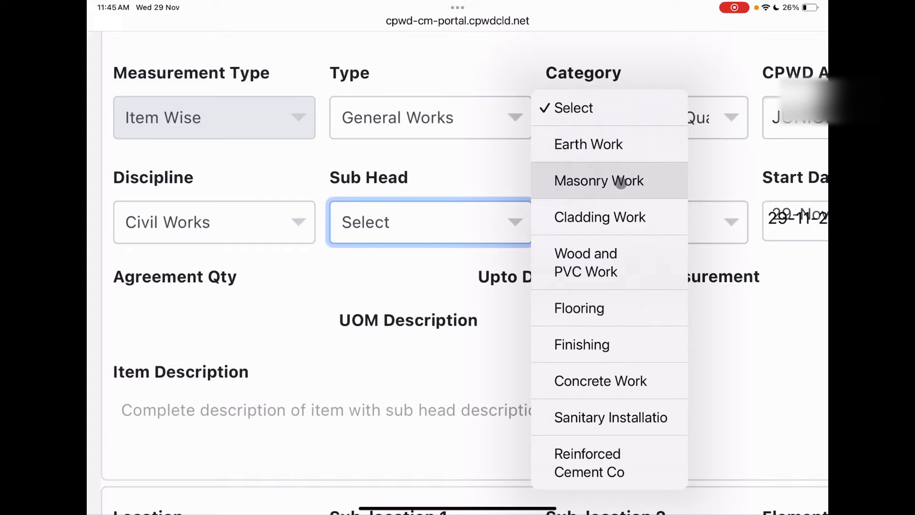
{"action": "left_click", "coordinate": [599, 181]}
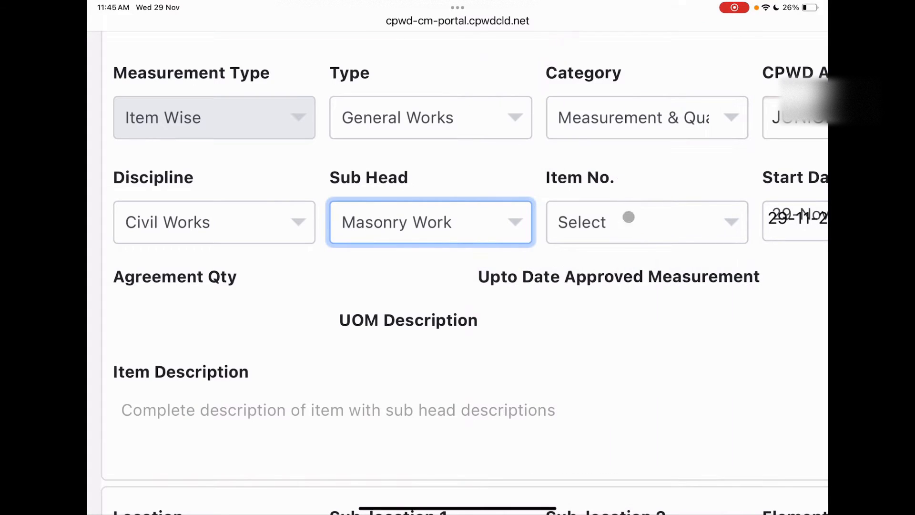
{"action": "left_click", "coordinate": [646, 222]}
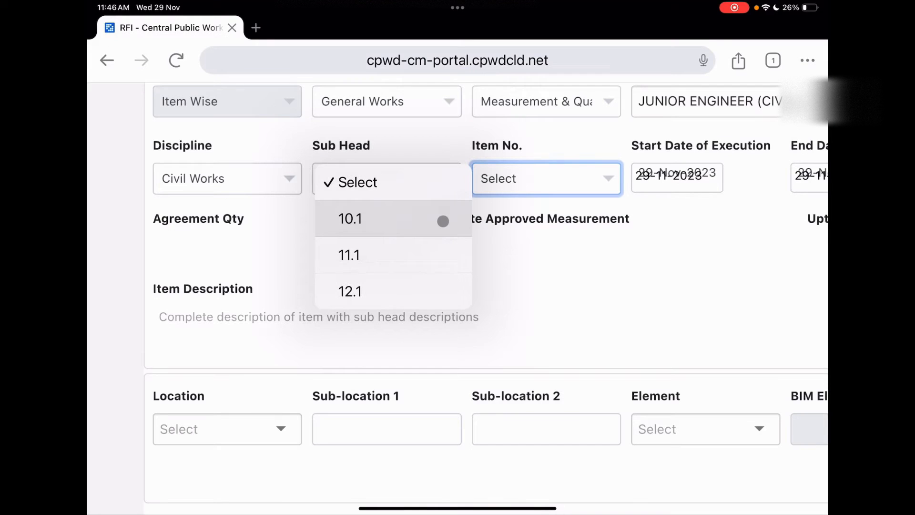
Step: Choose brickwork item 11.1, filling in its CUM unit and class designation 10 description
{"action": "left_click", "coordinate": [351, 219]}
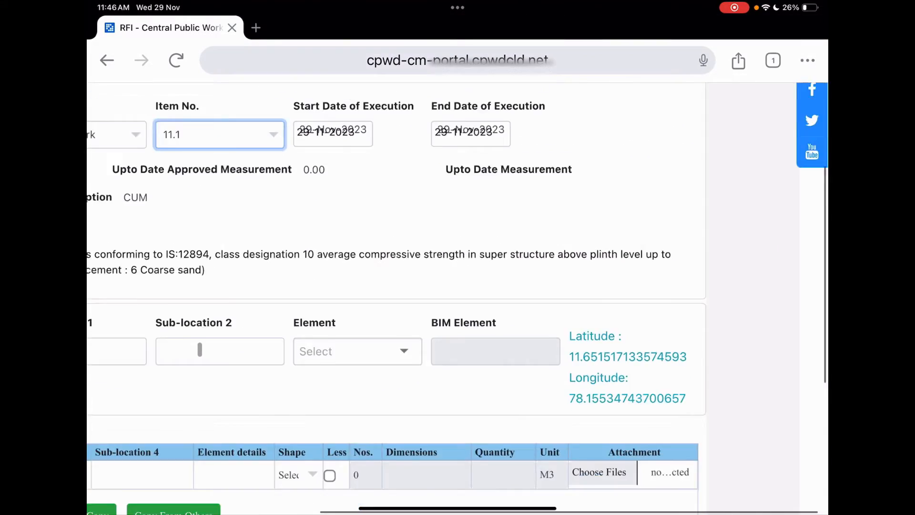
{"action": "scroll", "scroll_direction": "up", "scroll_amount": 3}
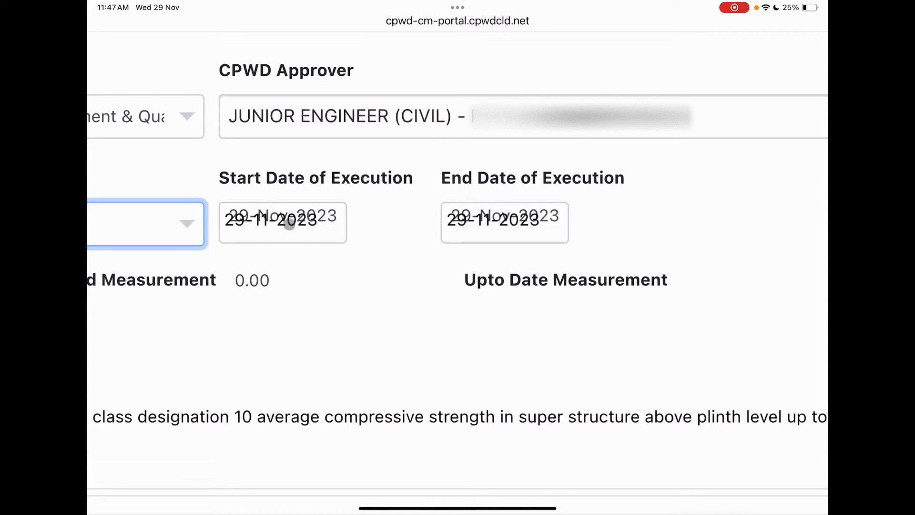
Step: Set the execution dates to 30-10-2023 to 31-10-2023 using the October 2023 calendar
{"action": "left_click", "coordinate": [282, 223]}
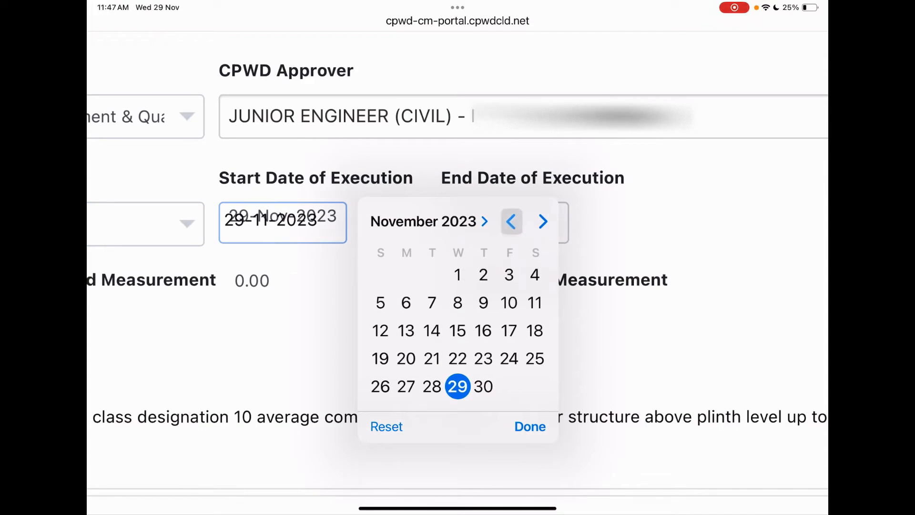
{"action": "left_click", "coordinate": [511, 221]}
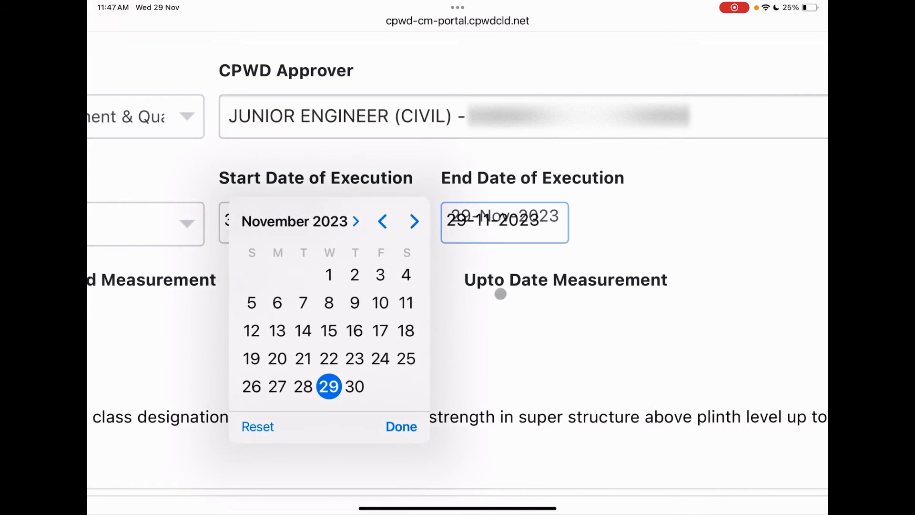
{"action": "left_click", "coordinate": [382, 221]}
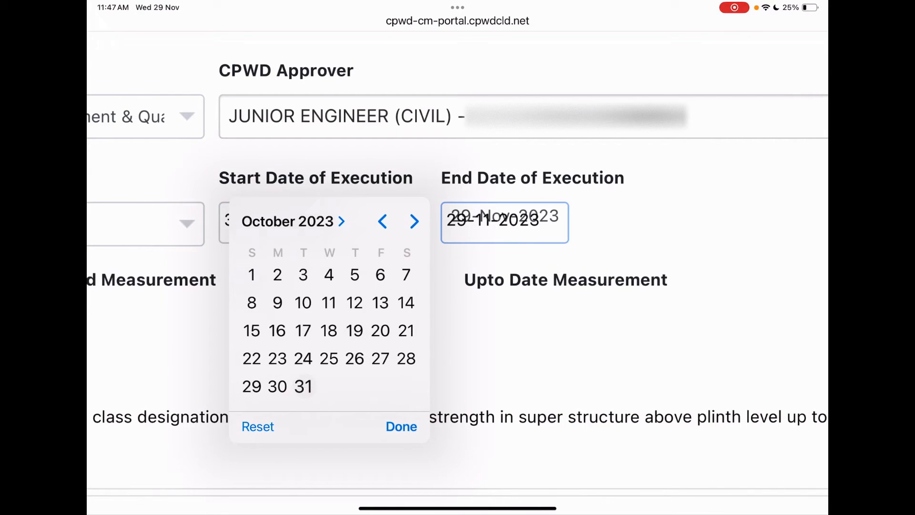
{"action": "left_click", "coordinate": [402, 426]}
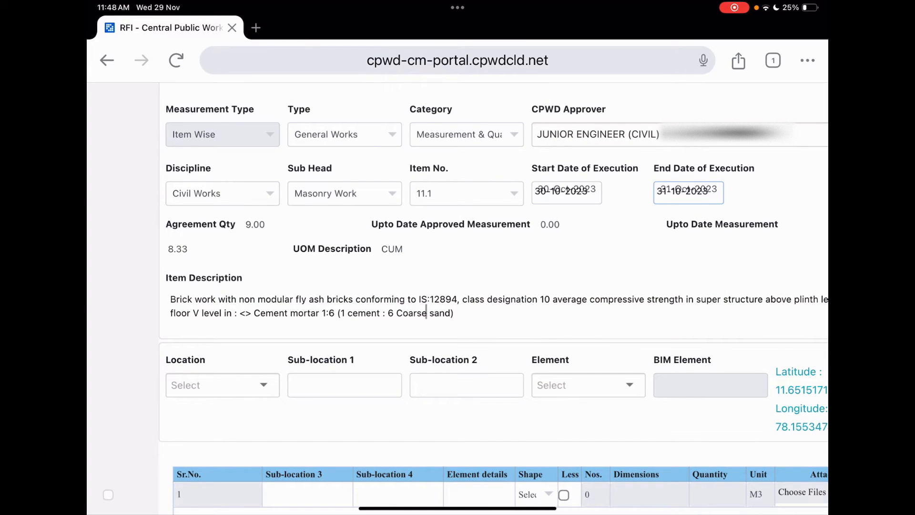
Step: Set Location to Security Room and move to the first sub-location field
{"action": "scroll", "scroll_direction": "down", "scroll_amount": 3}
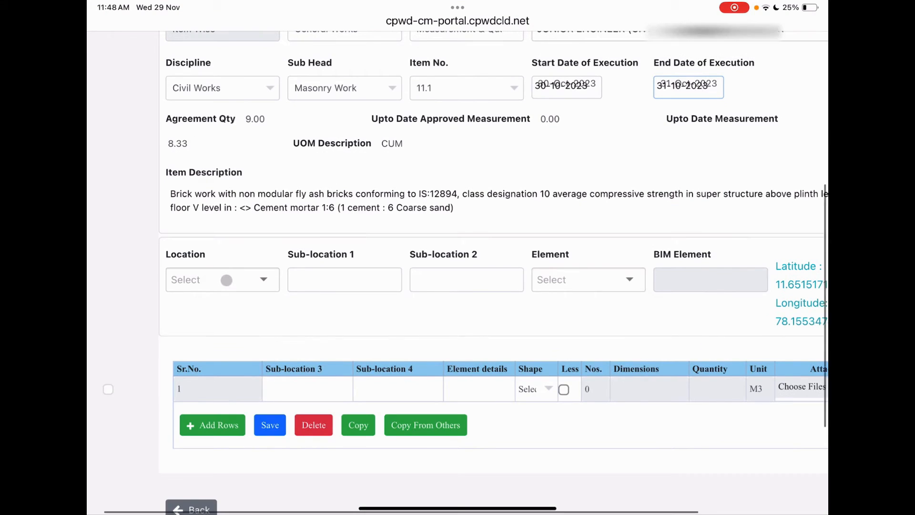
{"action": "left_click", "coordinate": [222, 279]}
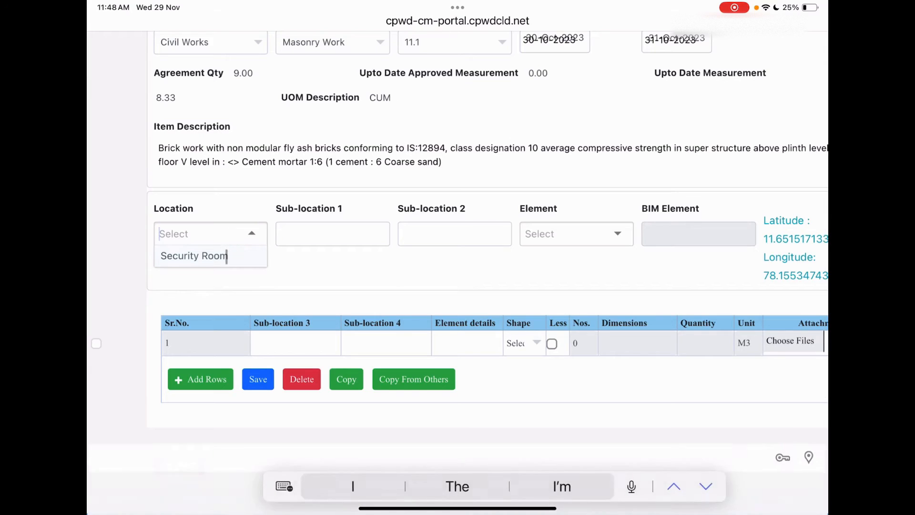
{"action": "left_click", "coordinate": [193, 255]}
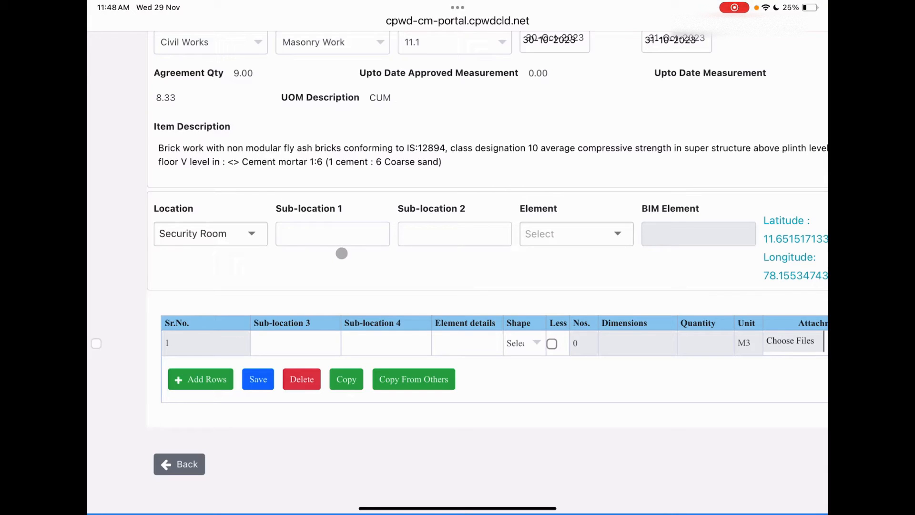
{"action": "left_click", "coordinate": [331, 233]}
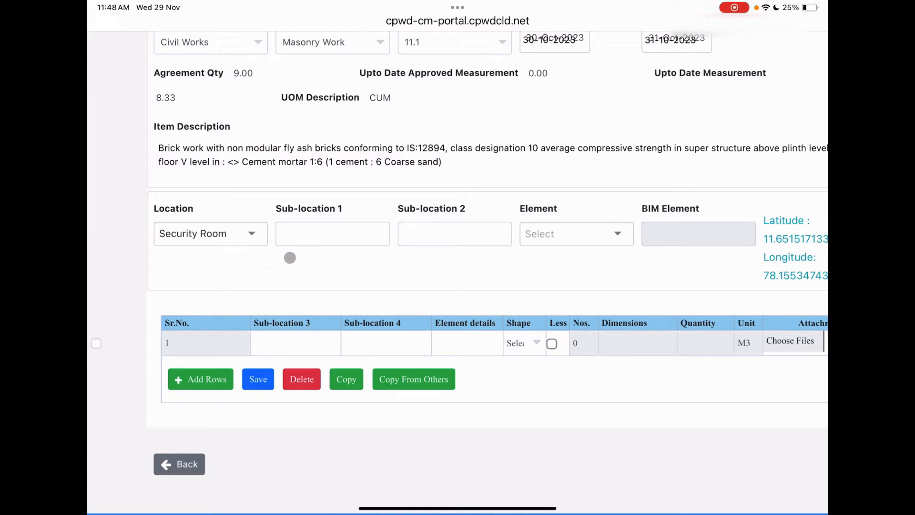
{"action": "left_click", "coordinate": [332, 233]}
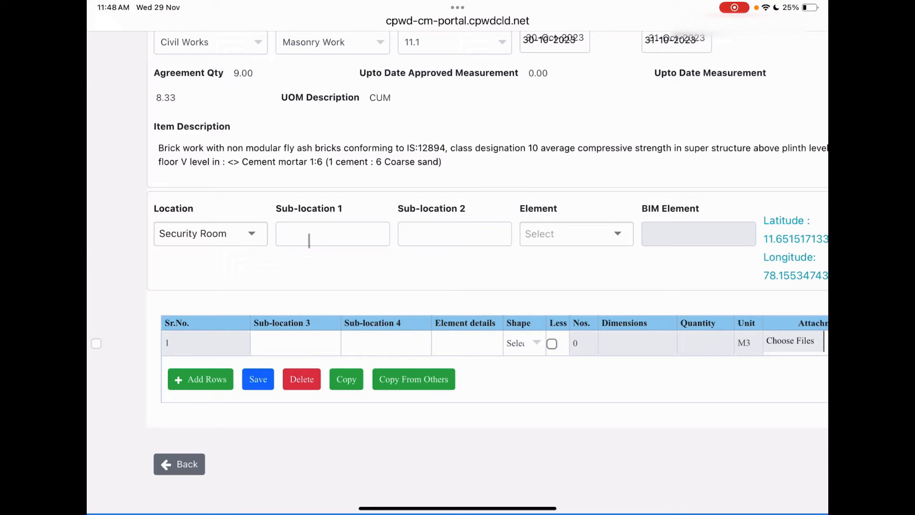
Step: Enter 'Brick work above slab' as Sub-location 1 and set Element to 'Brick wok'
{"action": "left_click", "coordinate": [332, 234]}
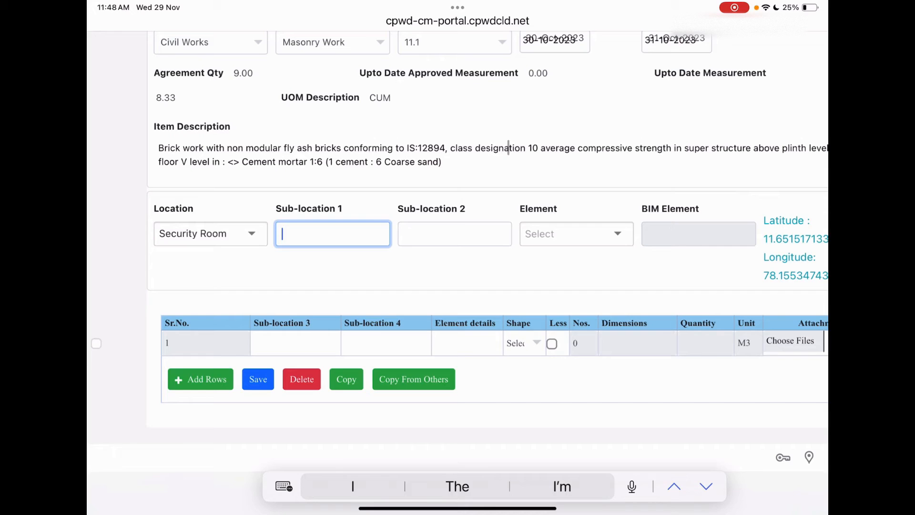
{"action": "type", "text": "Brick work"}
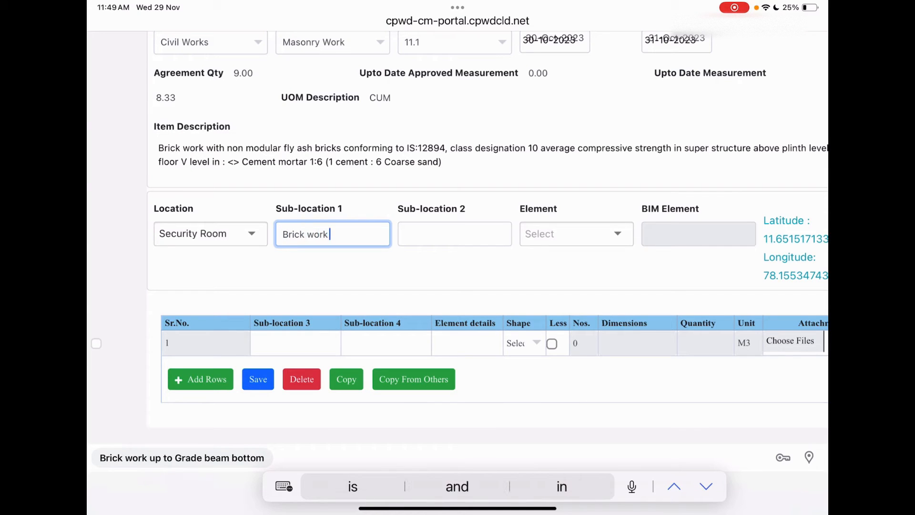
{"action": "type", "text": "above s"}
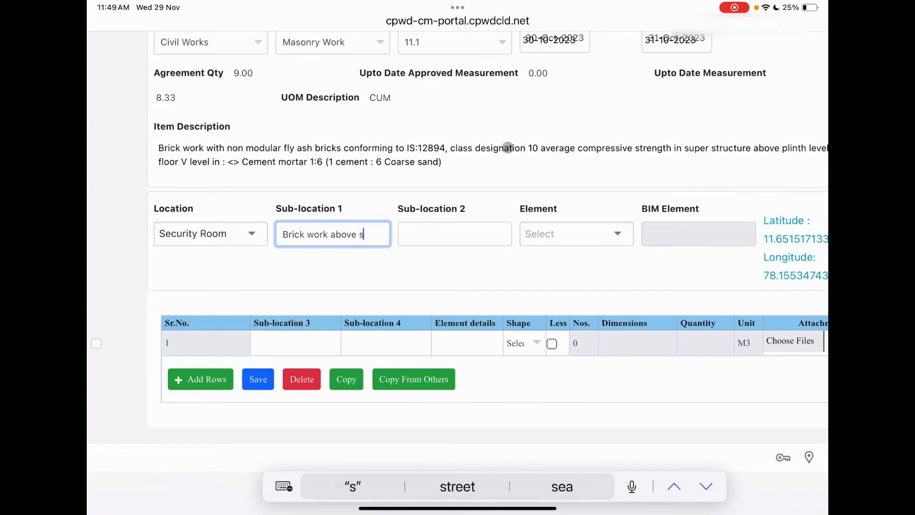
{"action": "left_click", "coordinate": [454, 233]}
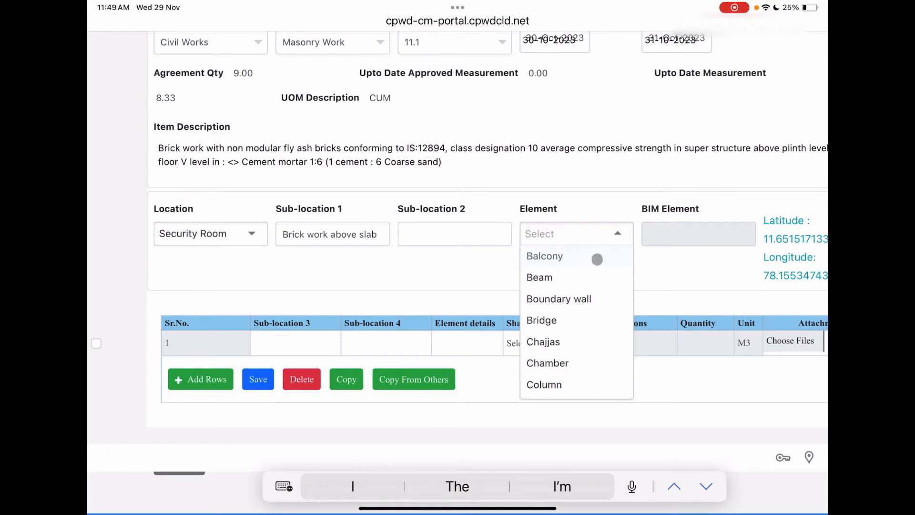
{"action": "type", "text": "Brick"}
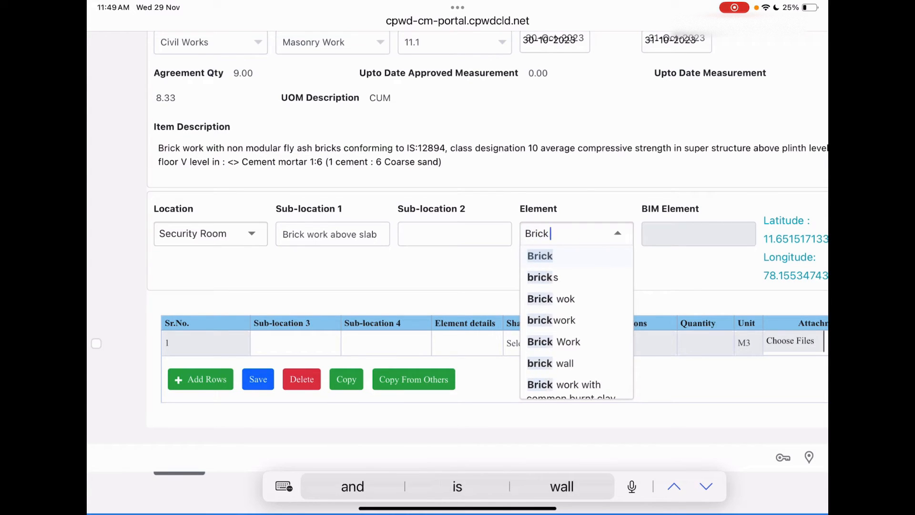
{"action": "left_click", "coordinate": [550, 299]}
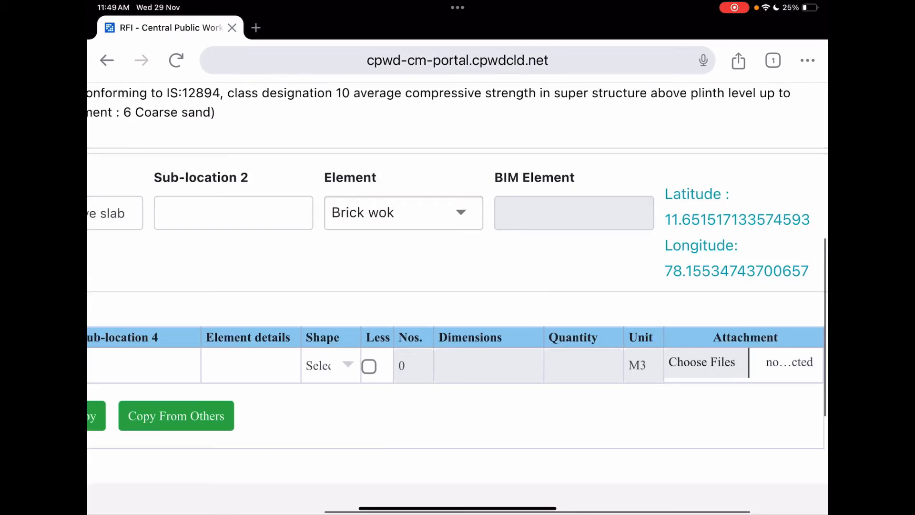
{"action": "scroll", "scroll_direction": "up", "scroll_amount": 3}
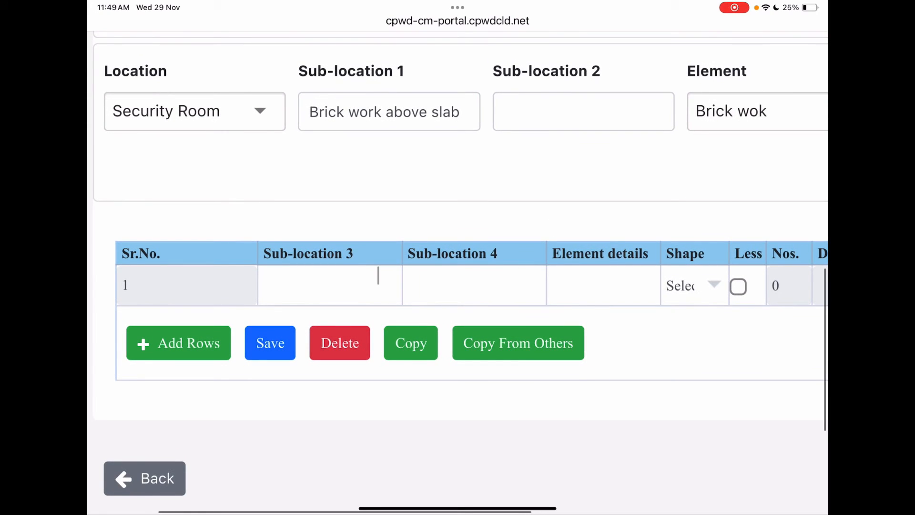
Step: Label the row 'Parapet wall' and '(4 nos.)', then choose the Cuboid shape for dimensions
{"action": "left_click", "coordinate": [329, 285]}
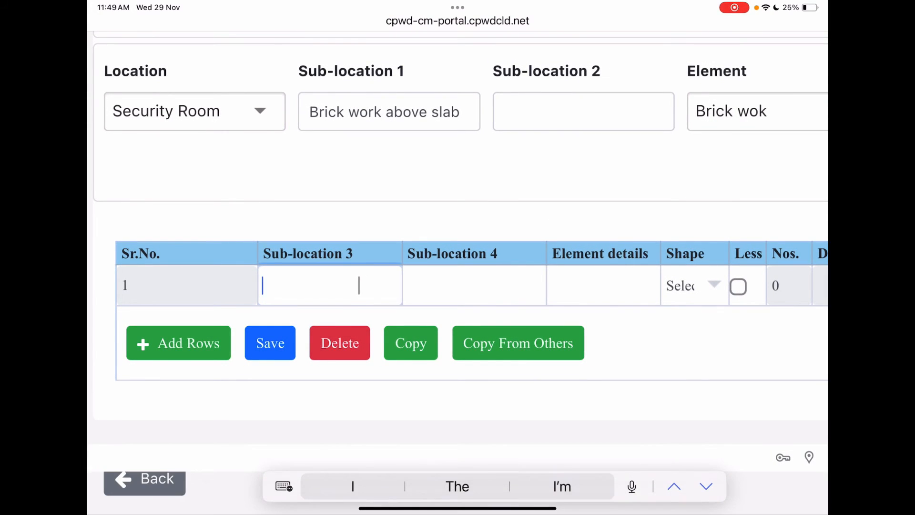
{"action": "type", "text": "Parap"}
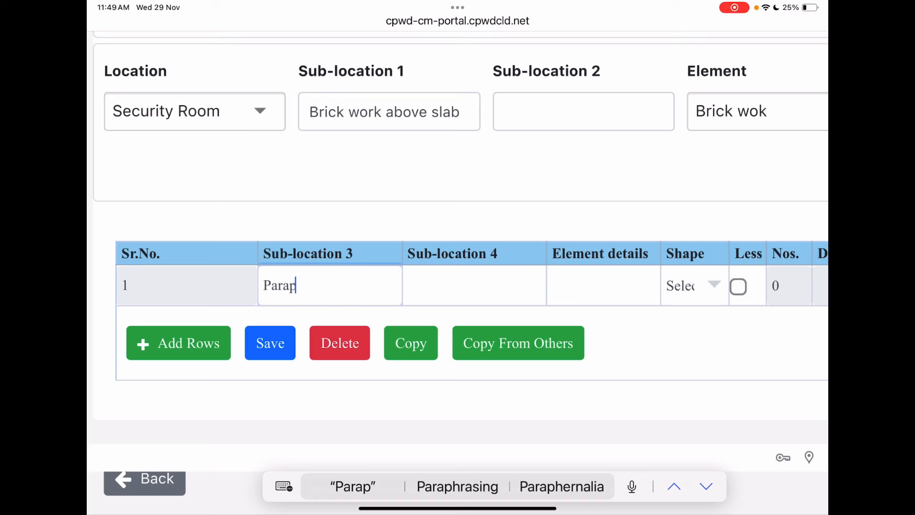
{"action": "left_click", "coordinate": [472, 285]}
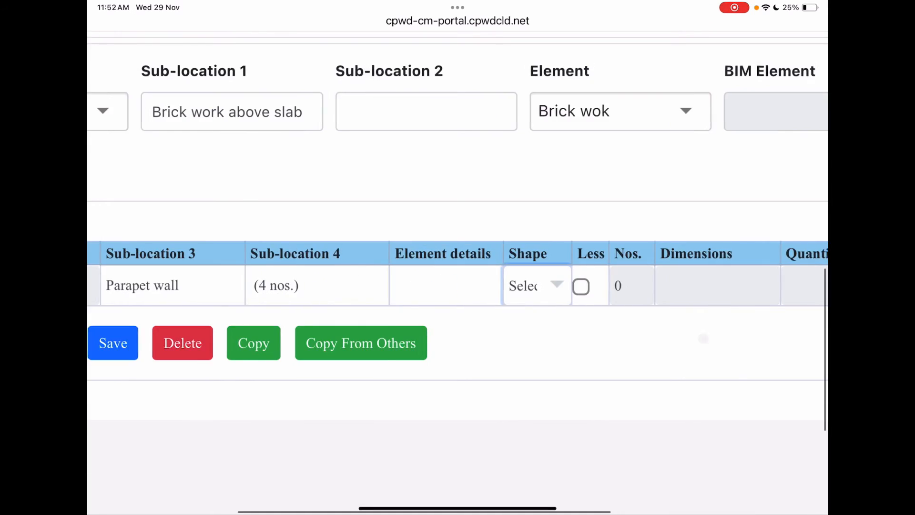
{"action": "left_click", "coordinate": [536, 285]}
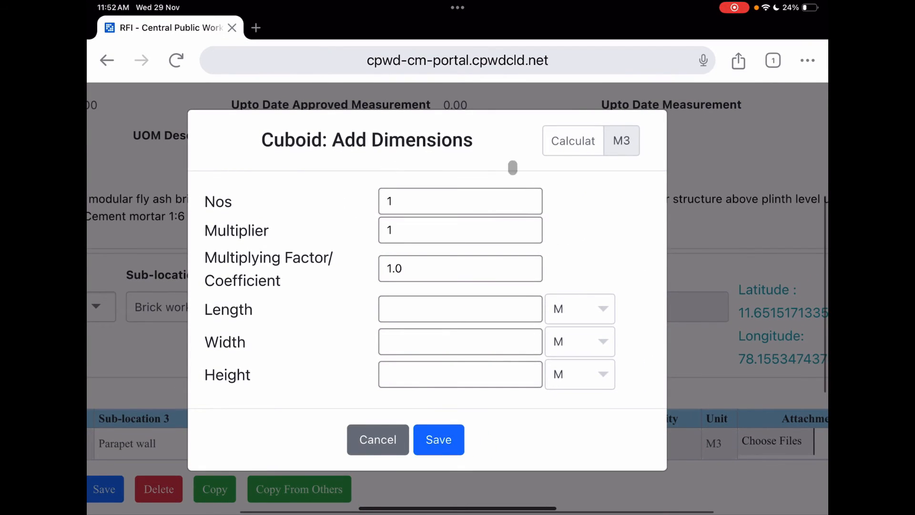
Step: Enter cuboid dimensions Nos 4, 4 × 0.23 × 0.50 m for the parapet wall and save, giving 1.840 m³
{"action": "left_click", "coordinate": [460, 202]}
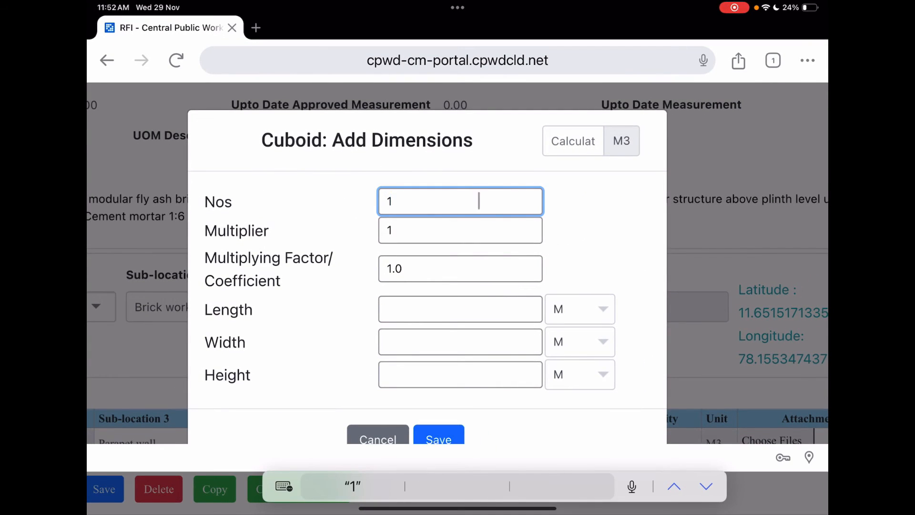
{"action": "type", "text": ".23"}
{"action": "left_click", "coordinate": [460, 375]}
{"action": "type", "text": ".5"}
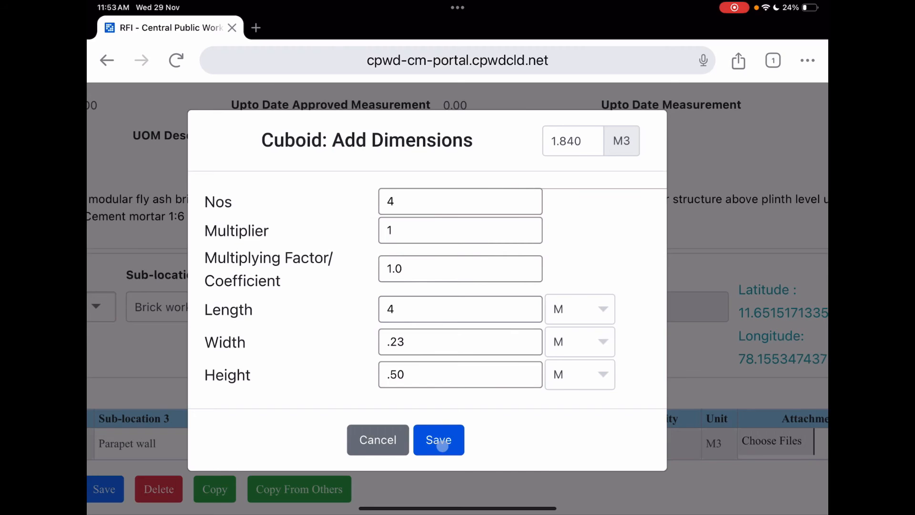
{"action": "left_click", "coordinate": [439, 439]}
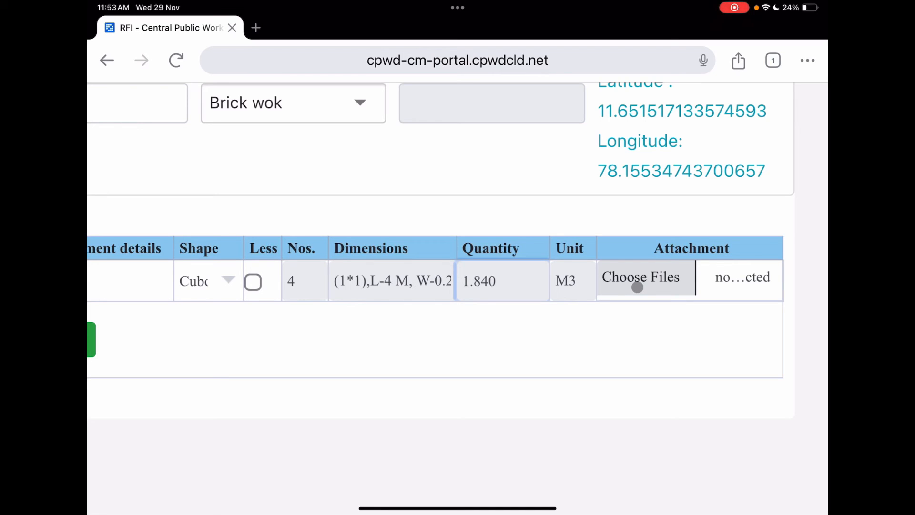
{"action": "scroll", "scroll_direction": "up", "scroll_amount": 3}
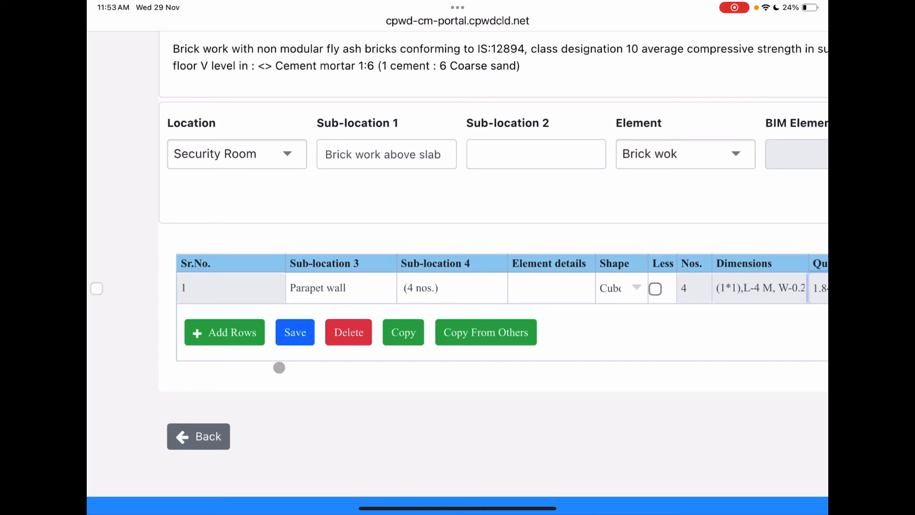
{"action": "left_click", "coordinate": [294, 332]}
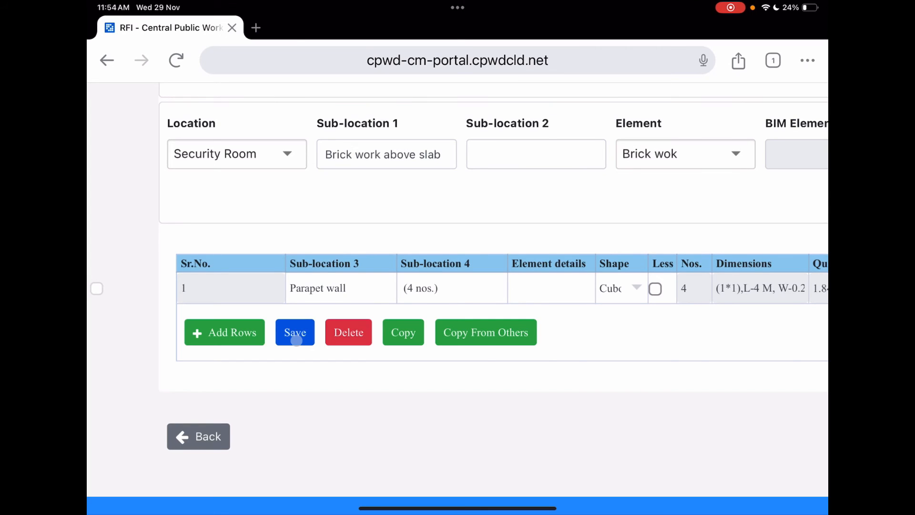
{"action": "left_click", "coordinate": [295, 332]}
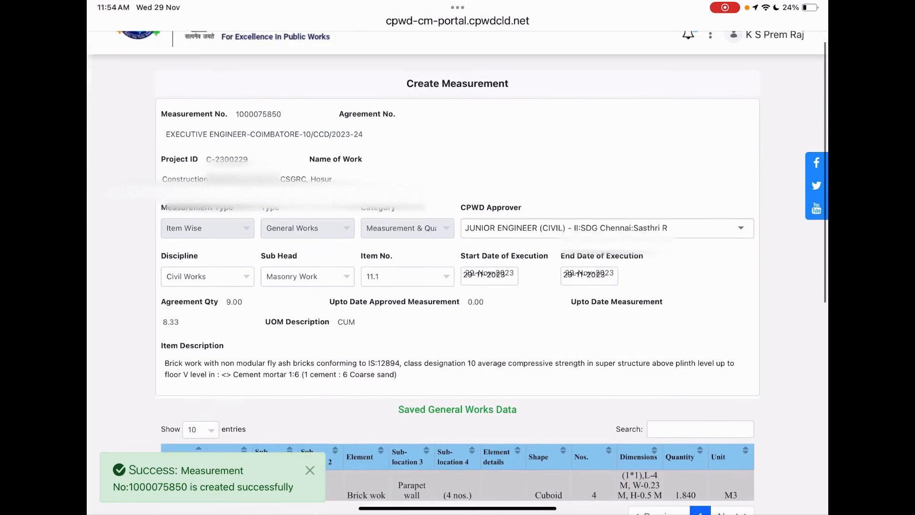
{"action": "scroll", "scroll_direction": "down", "scroll_amount": 3}
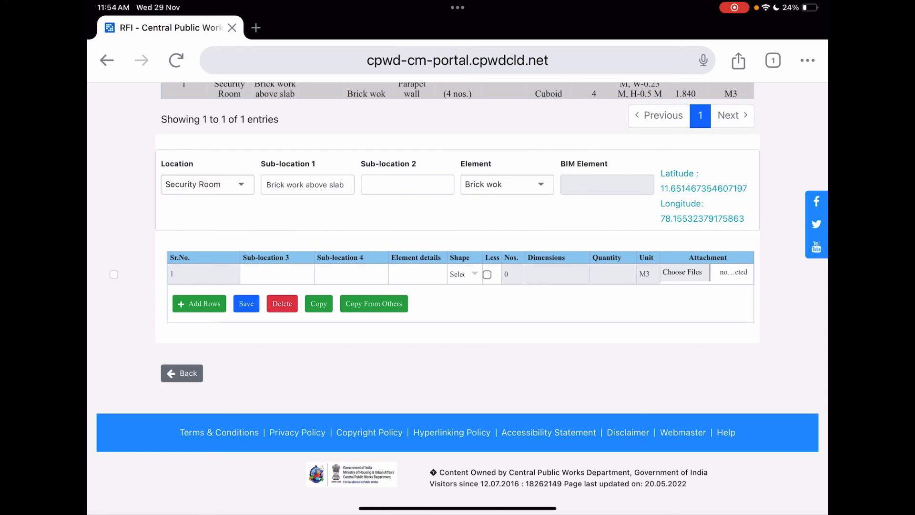
{"action": "scroll", "scroll_direction": "up", "scroll_amount": 3}
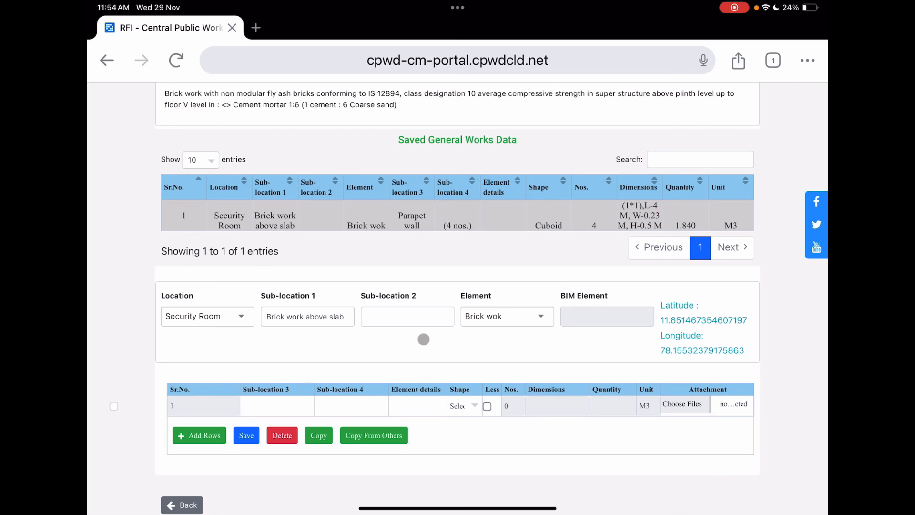
{"action": "scroll", "scroll_direction": "up", "scroll_amount": 3}
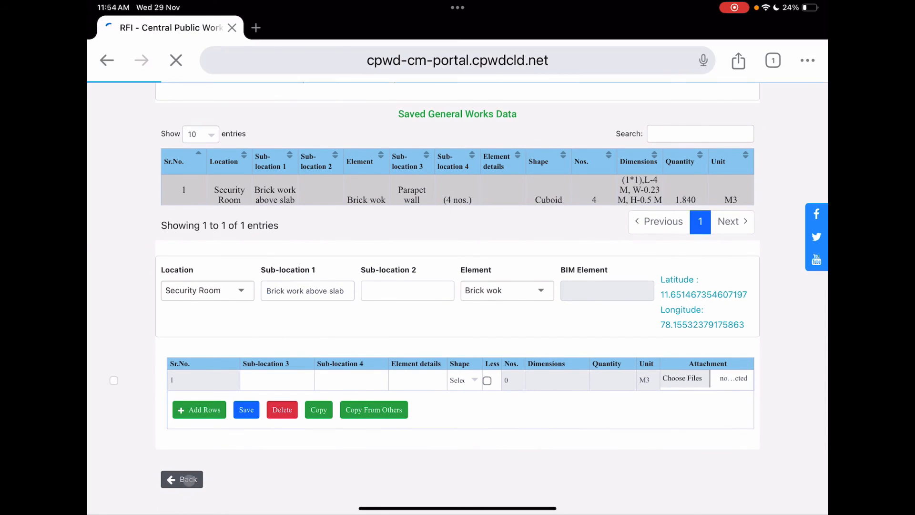
{"action": "left_click", "coordinate": [181, 480]}
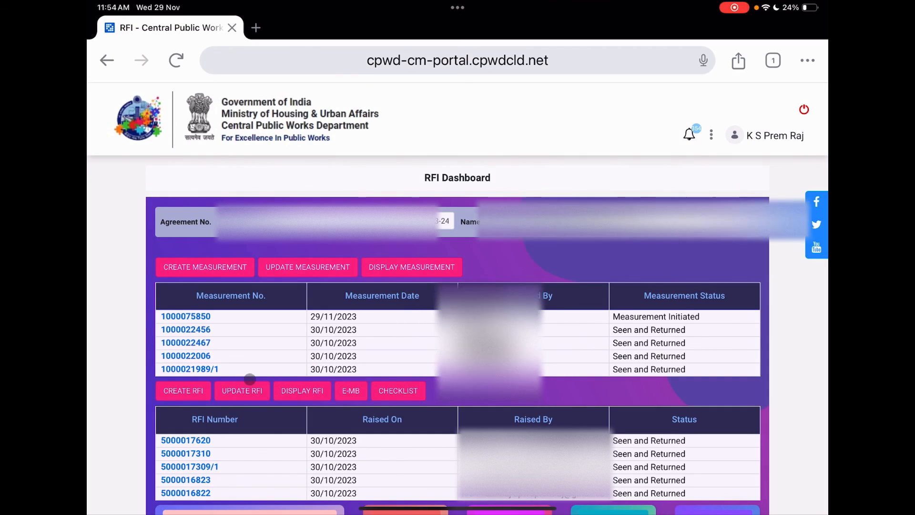